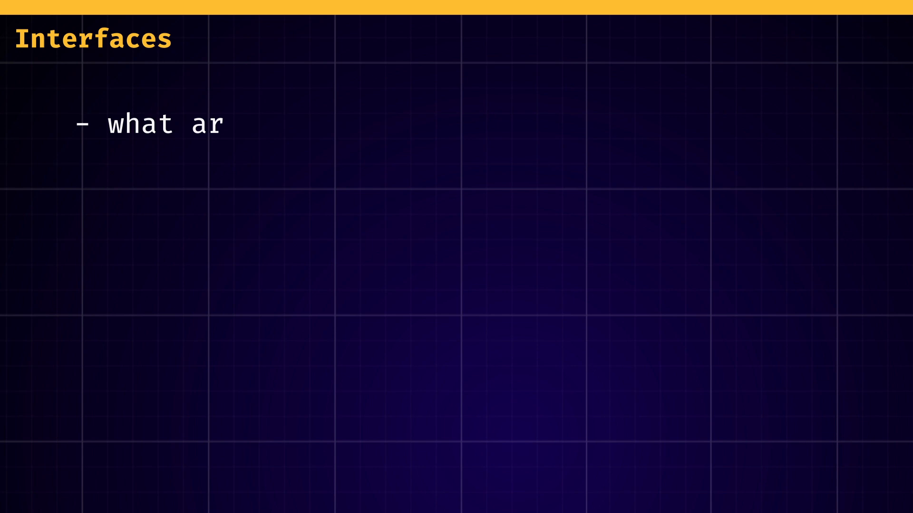
Step: Write the slide bullets asking what C# interfaces are and how they help with robust code
{"action": "type", "text": "e C# interfaces?"}
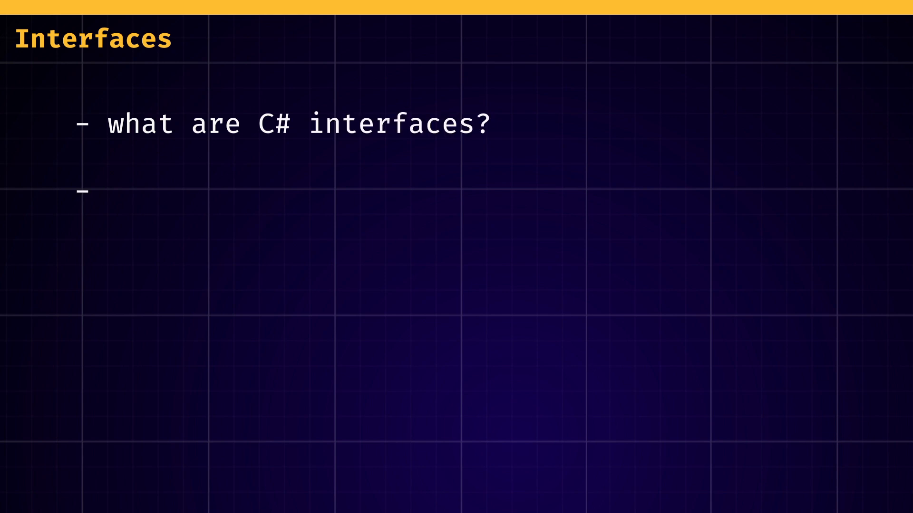
{"action": "type", "text": "how do they help with robust and"}
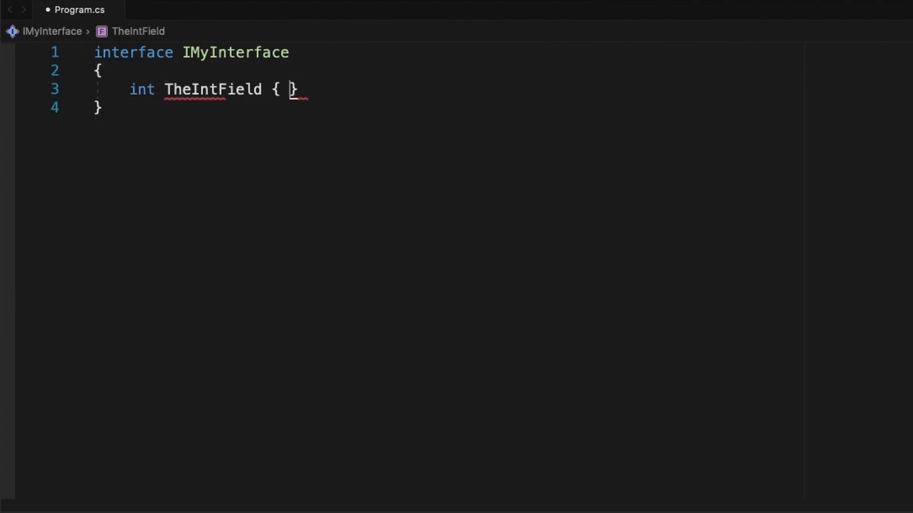
Step: Finish TheIntField get/set and TheFunction(string a), then declare class MyClass : IMyInterface
{"action": "type", "text": "get; set; }"}
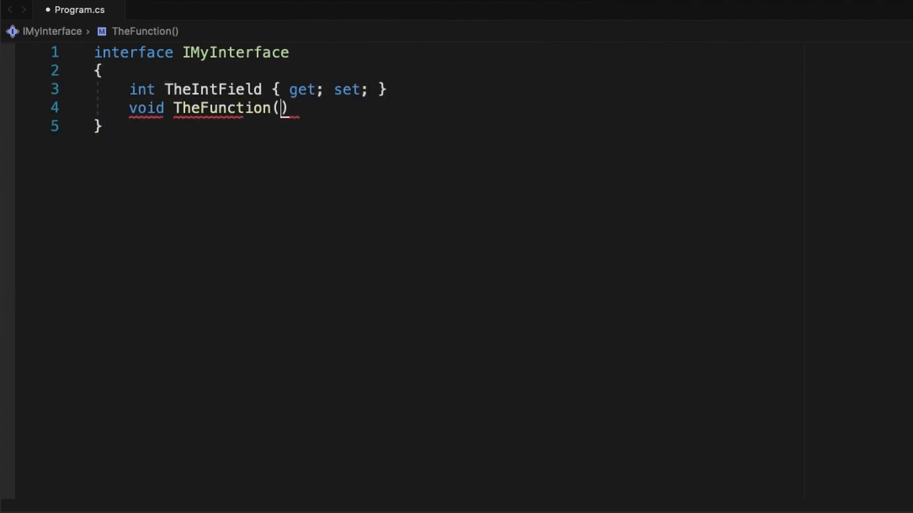
{"action": "type", "text": "string a);"}
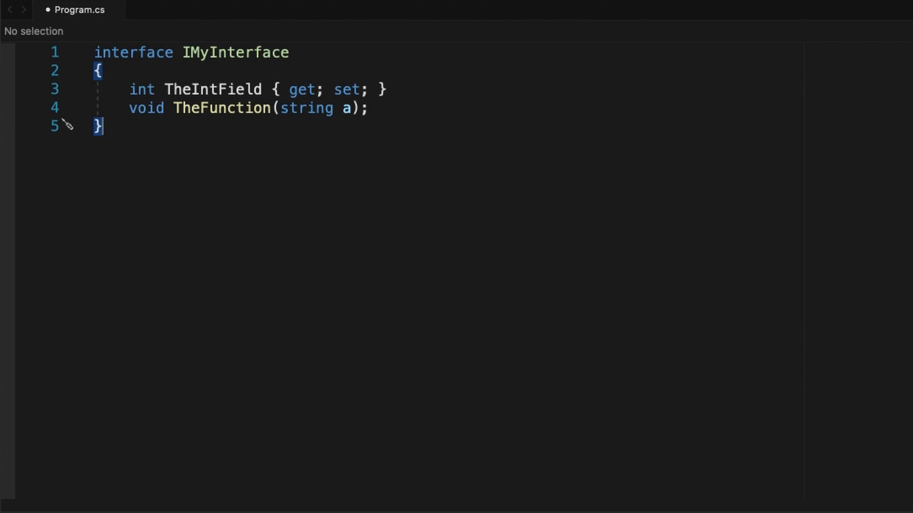
{"action": "type", "text": "class MyClass : IMyInterface { }"}
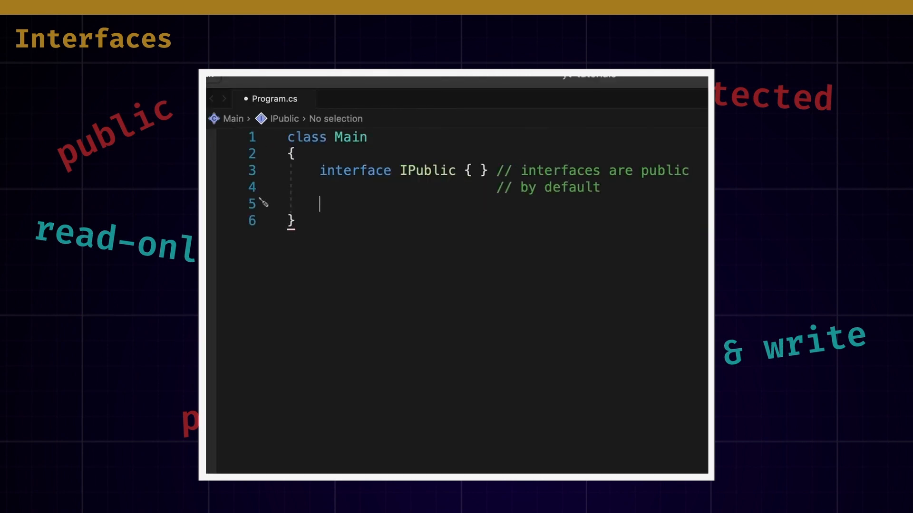
Step: Declare a private interface IPrivate nested inside class Main
{"action": "type", "text": "private interface IPrivate { }"}
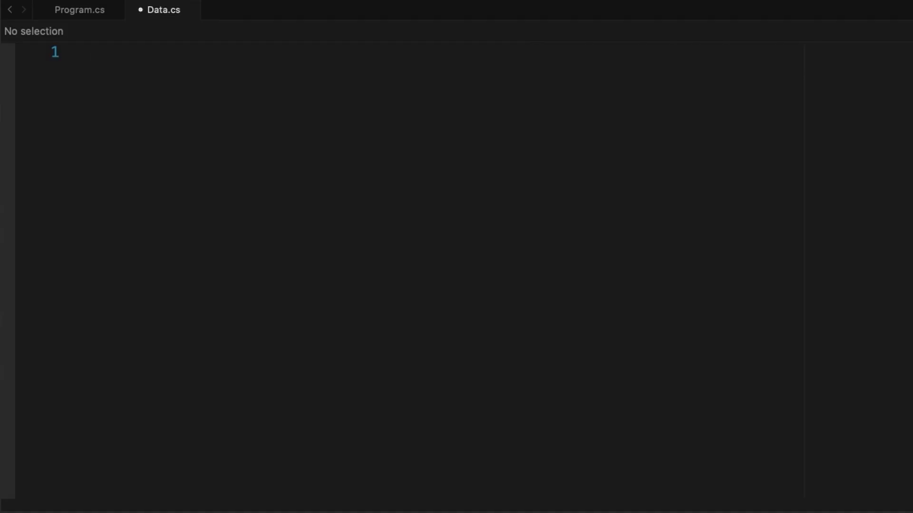
Step: Define enums HeroRace {HUMAN, ELF, DWARF} and HeroClass {WARRIOR, HUNTER, MAGE, THIEF}, then review Program.cs dictionaries
{"action": "type", "text": "public enum HeroRace { HUMAN, ELF, DWARF };"}
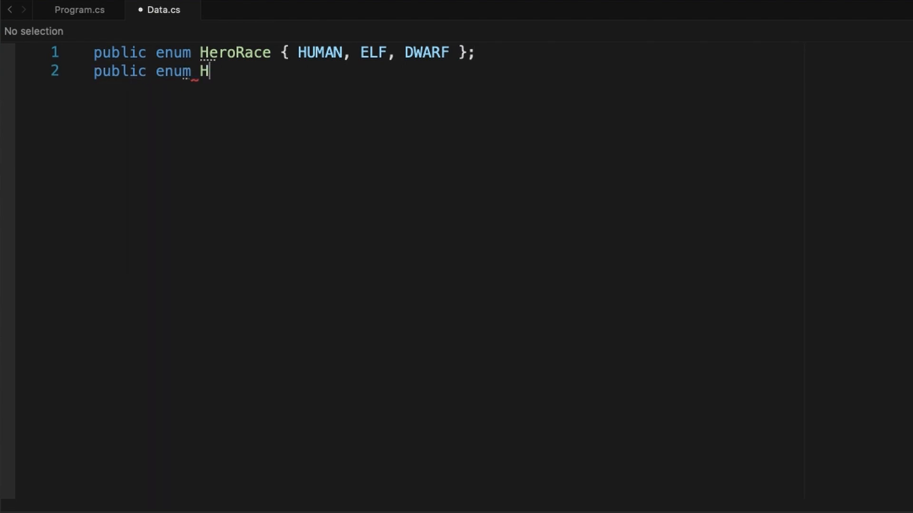
{"action": "type", "text": "eroClass { WARRIOR, HUNTER, MAGE, THIEF };"}
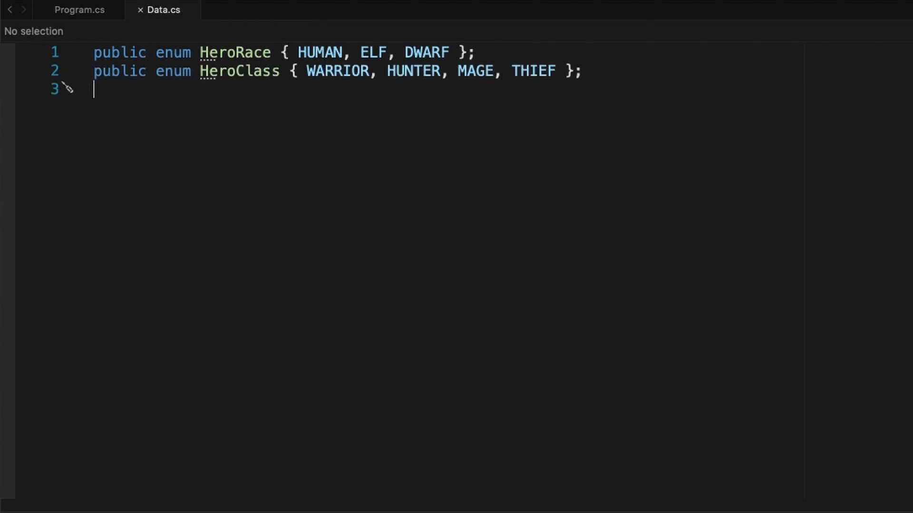
{"action": "left_click", "coordinate": [80, 9]}
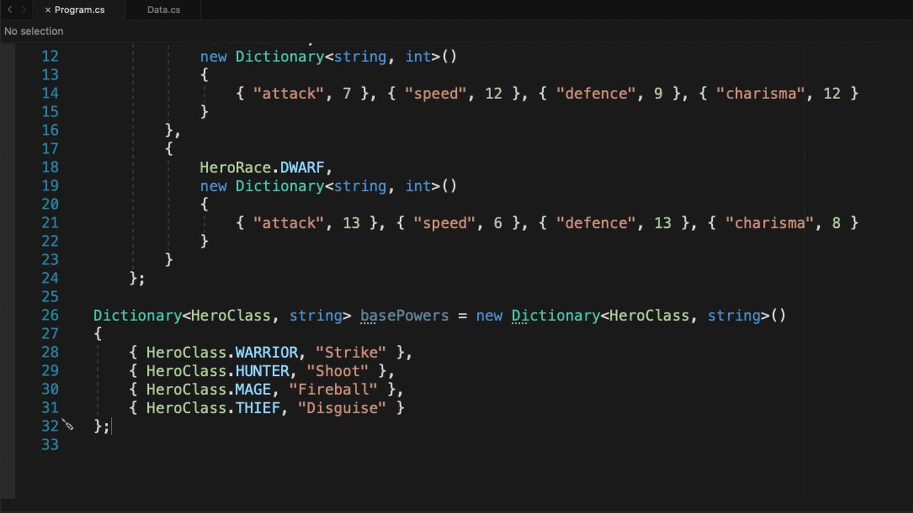
Step: Declare interface IHeroRace with a HeroRace property and void PrintRaceInformation()
{"action": "left_click", "coordinate": [164, 9]}
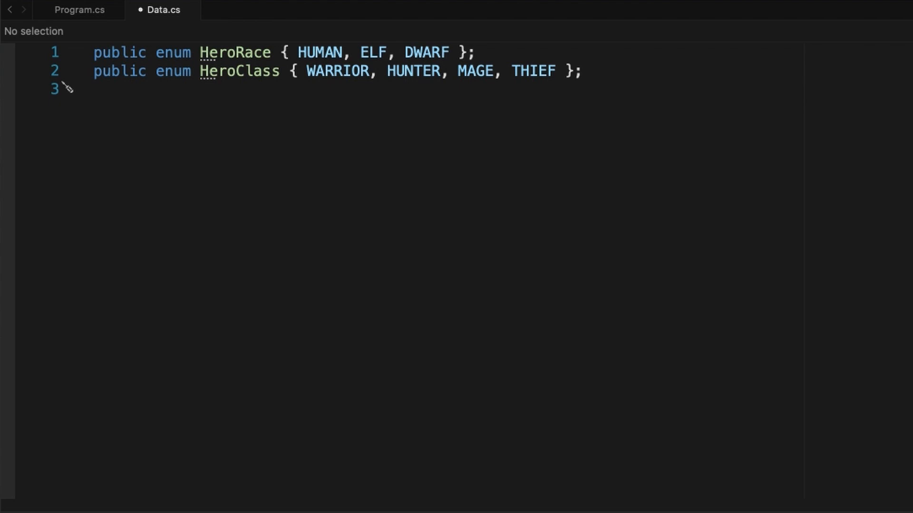
{"action": "key", "text": "Enter"}
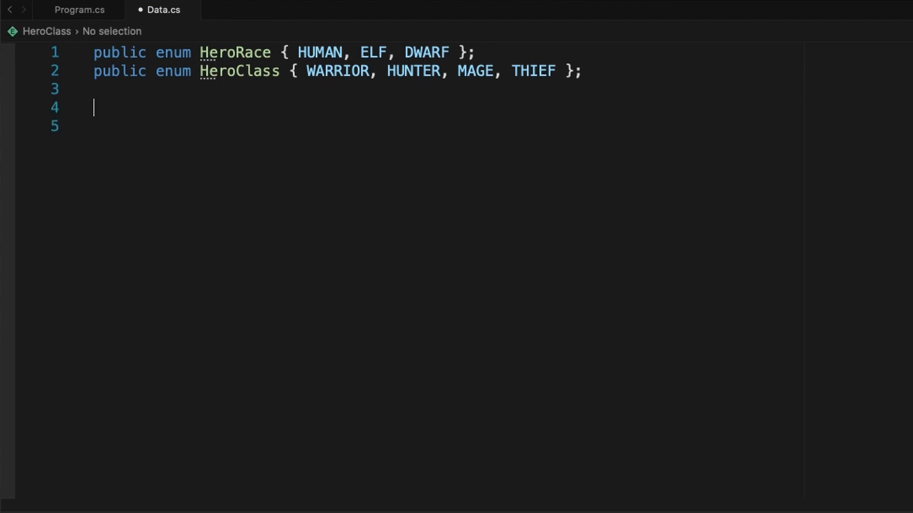
{"action": "type", "text": "interface IHeroRa"}
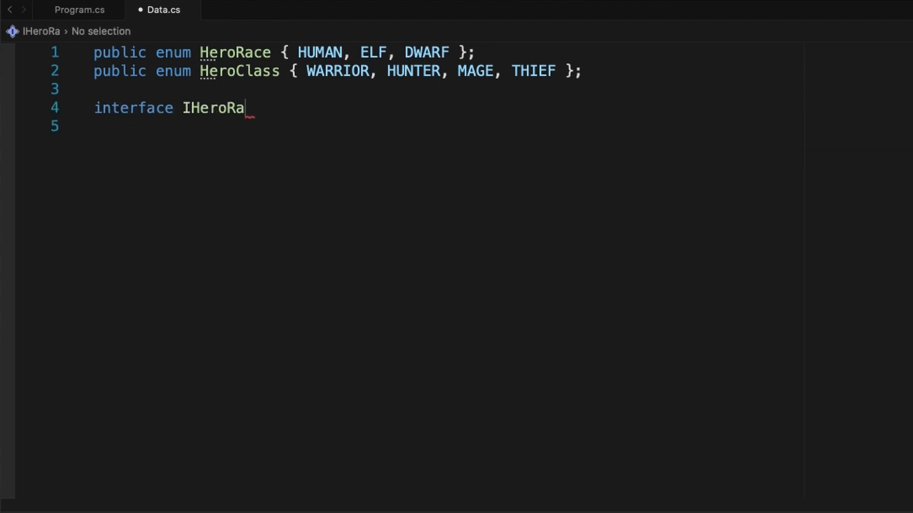
{"action": "type", "text": "ce"}
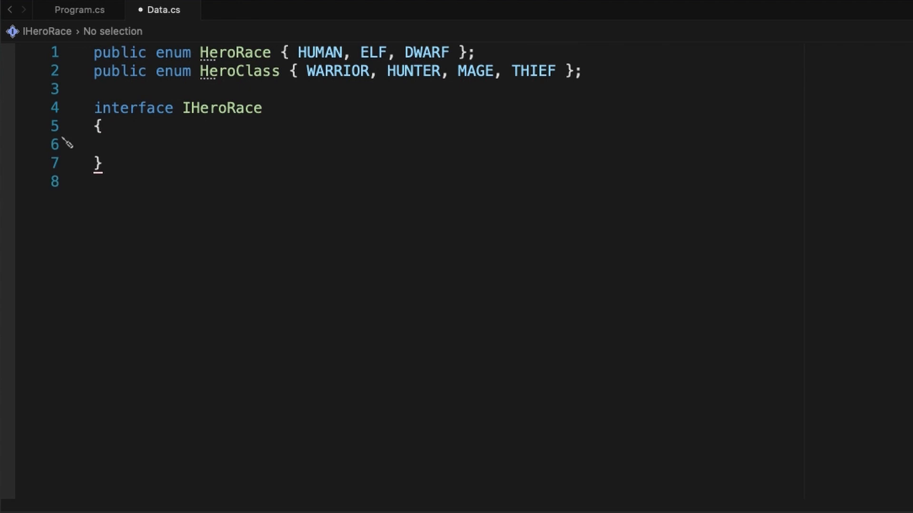
{"action": "type", "text": "HeroRace HeroRace { get;"}
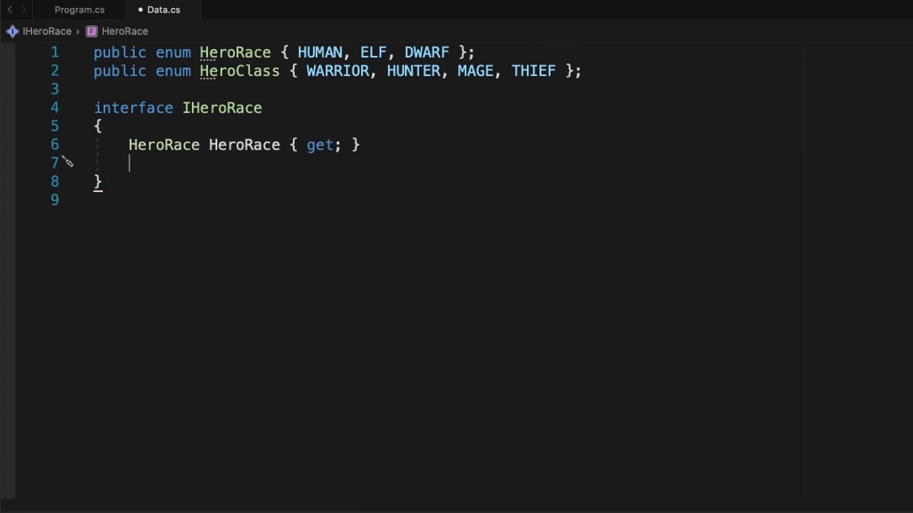
{"action": "type", "text": "void PrintRaceInformati"}
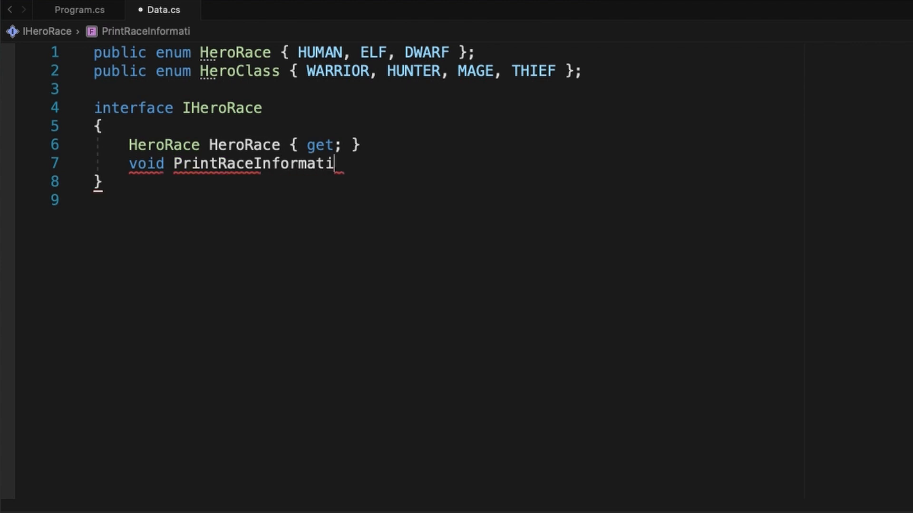
{"action": "type", "text": "on();"}
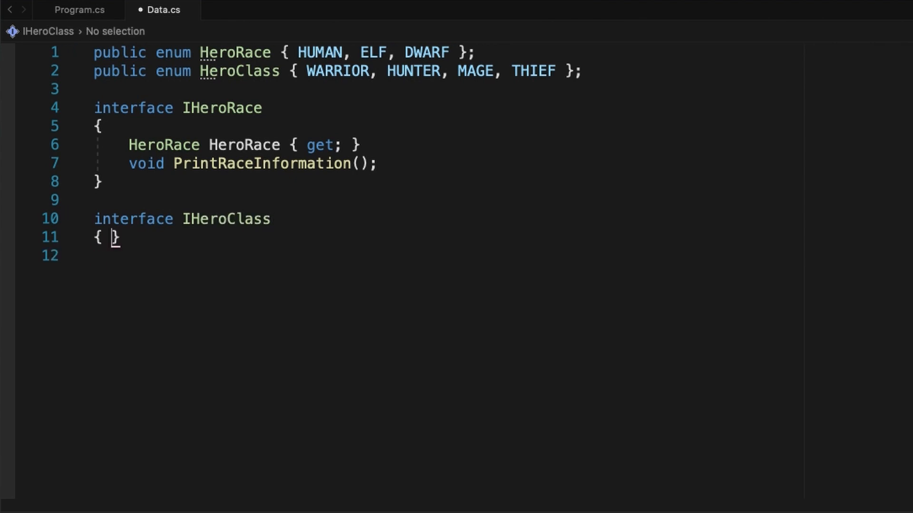
Step: Write IHeroClass with a HeroClass property and a string GetBasePowerName(Dictionary...) method
{"action": "type", "text": "HeroClass HeroClass { get;"}
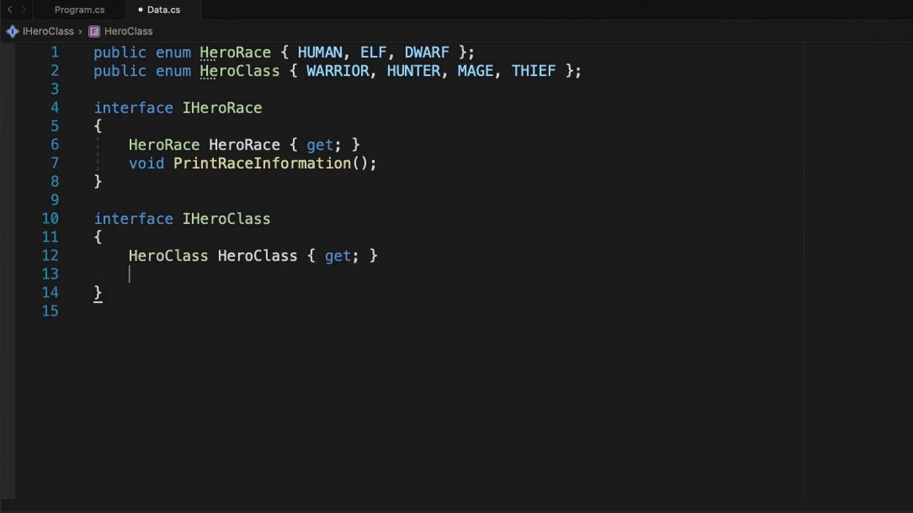
{"action": "type", "text": "string GetBasePowerName(Dictionary<HeroClass, string> basePowers"}
{"action": "type", "text": "return basePowers[HeroClass];"}
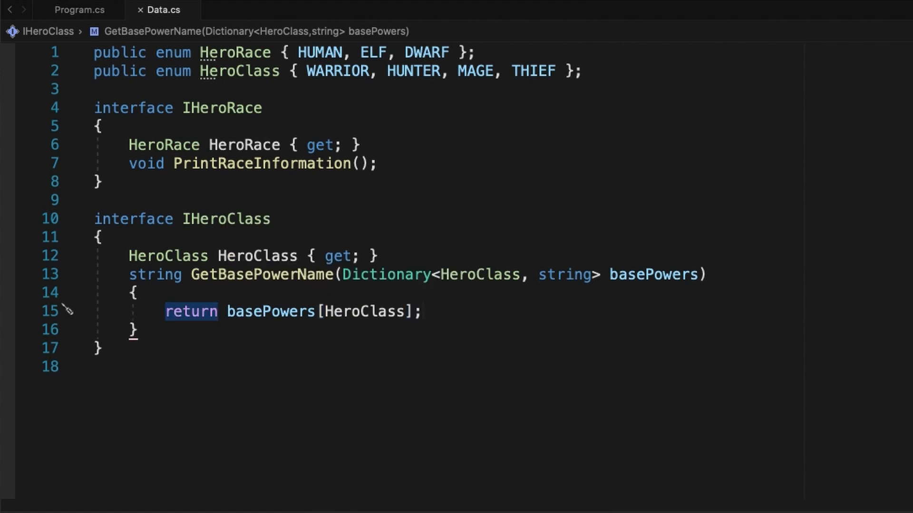
Step: In Program.cs declare class Hero : IHeroRace, IHeroClass and run the program
{"action": "left_click", "coordinate": [79, 10]}
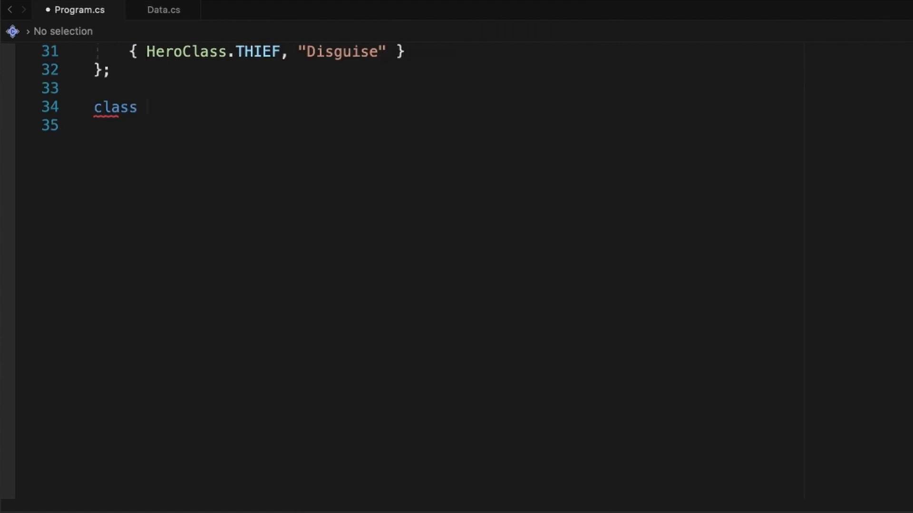
{"action": "type", "text": "Hero : IHeroRace, I"}
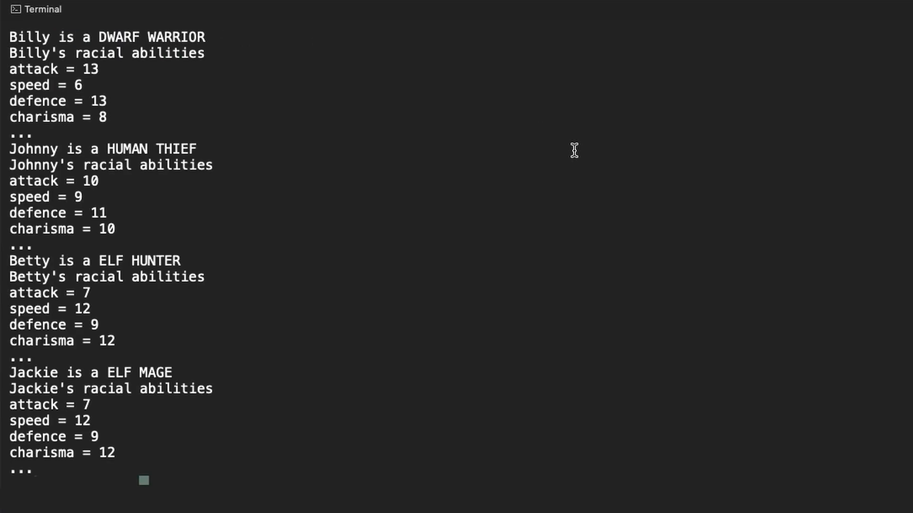
Step: Return to Data.cs and correct the misspelled PrintRaceInformation method name
{"action": "left_click", "coordinate": [143, 10]}
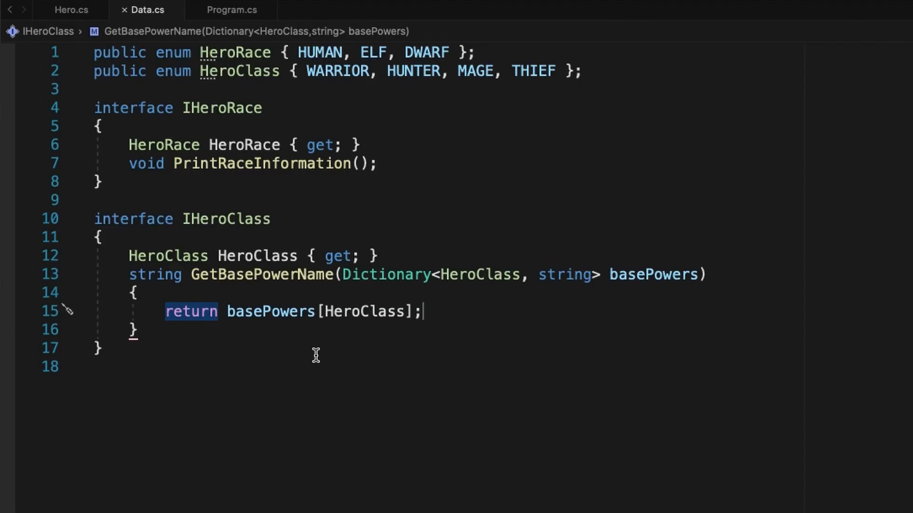
{"action": "mouse_move", "coordinate": [157, 163]}
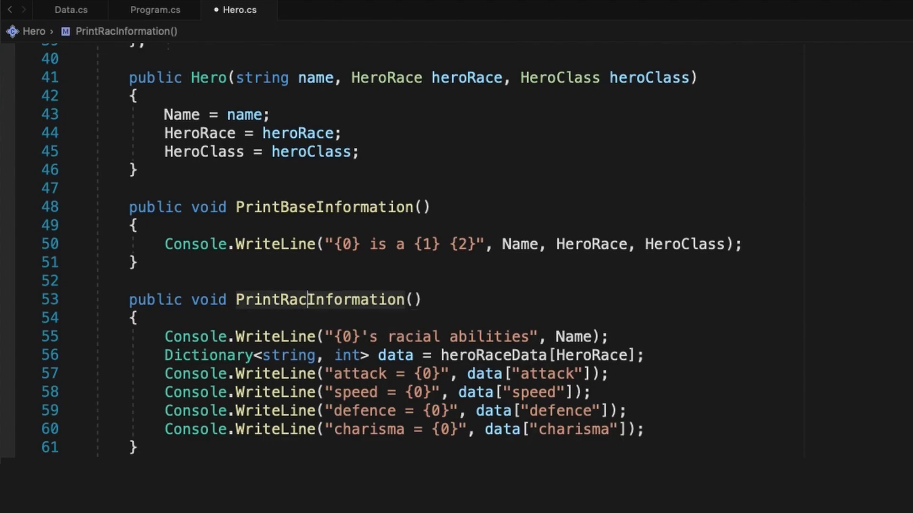
{"action": "left_click", "coordinate": [154, 10]}
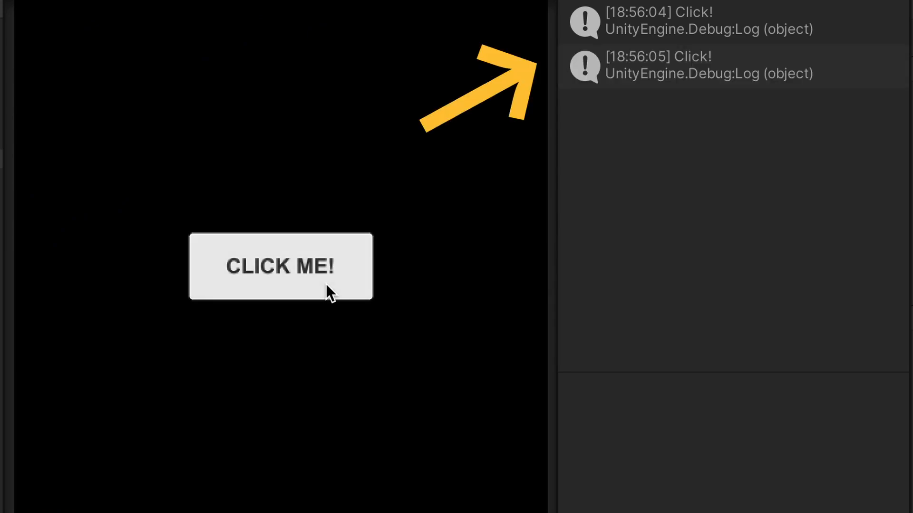
Step: Press the CLICK ME! button in Play mode so 'Click!' logs to the console
{"action": "left_click", "coordinate": [280, 266]}
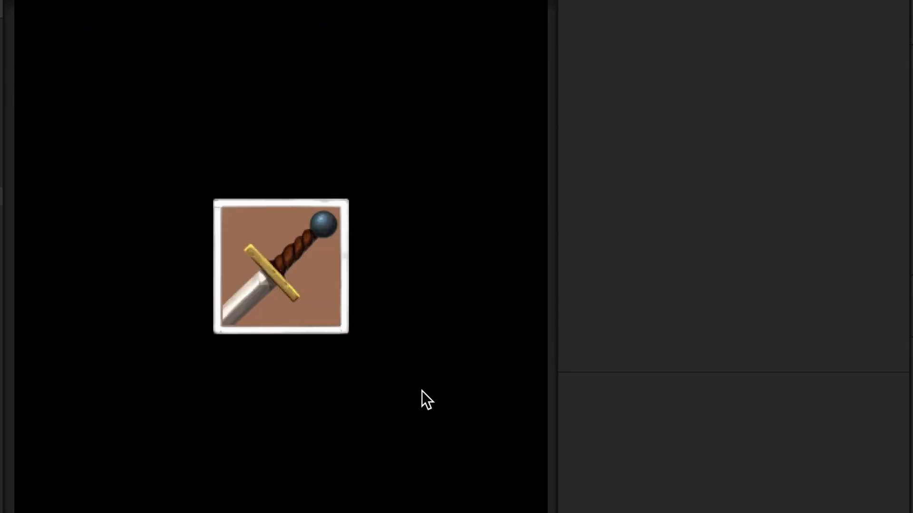